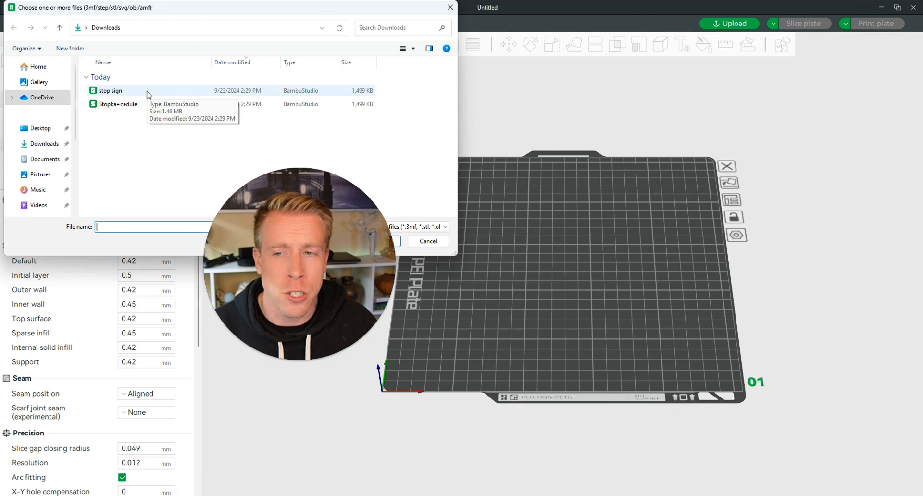
Step: Load the 'stop sign' 3MF file from Downloads onto the build plate
double_click(110, 91)
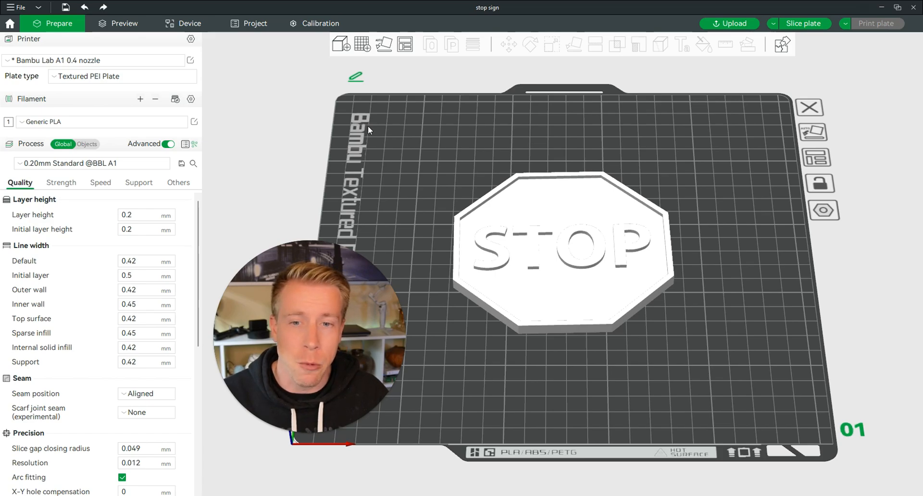
mouse_move(369, 131)
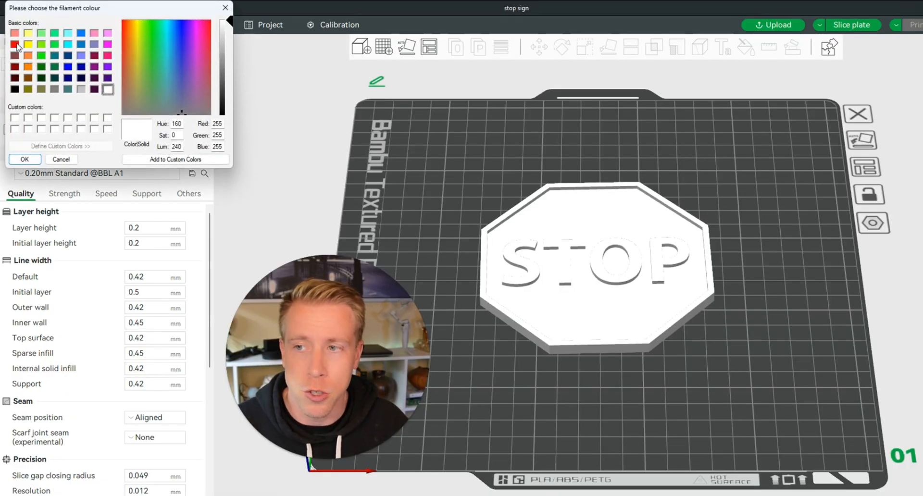
Step: Colour the first filament red and add a second filament coloured white
click(24, 159)
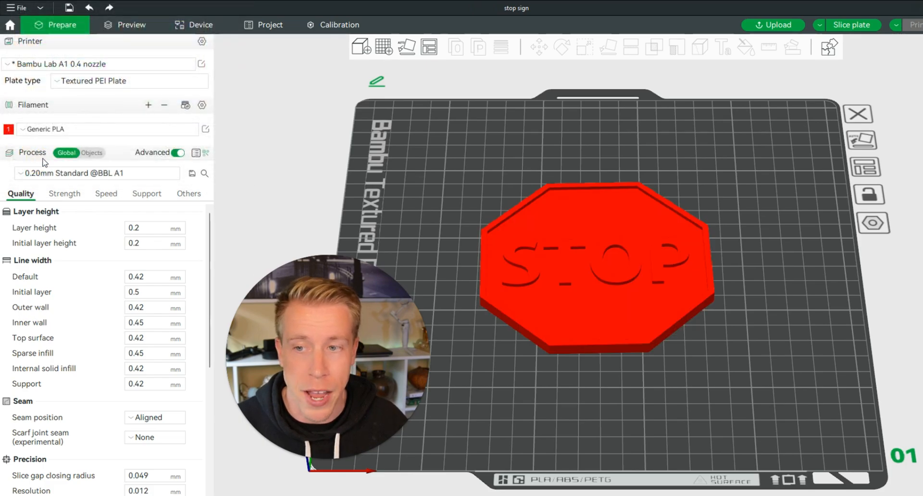
mouse_move(149, 111)
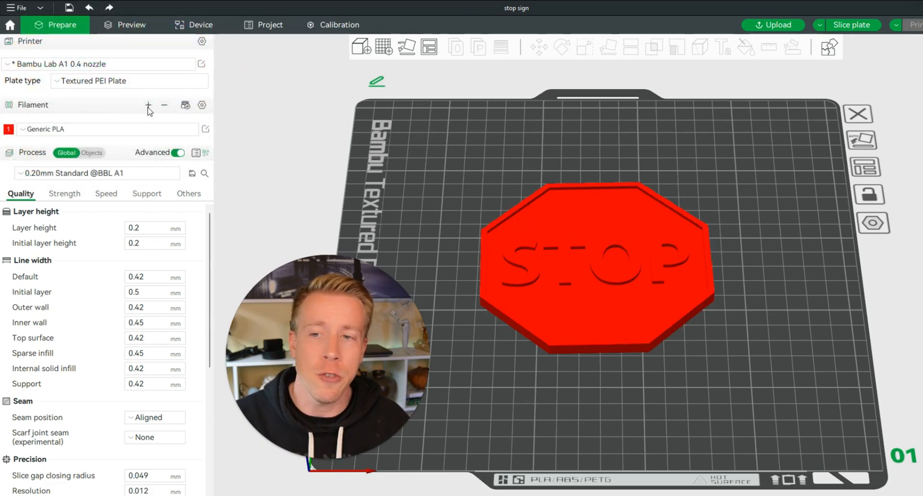
mouse_move(148, 105)
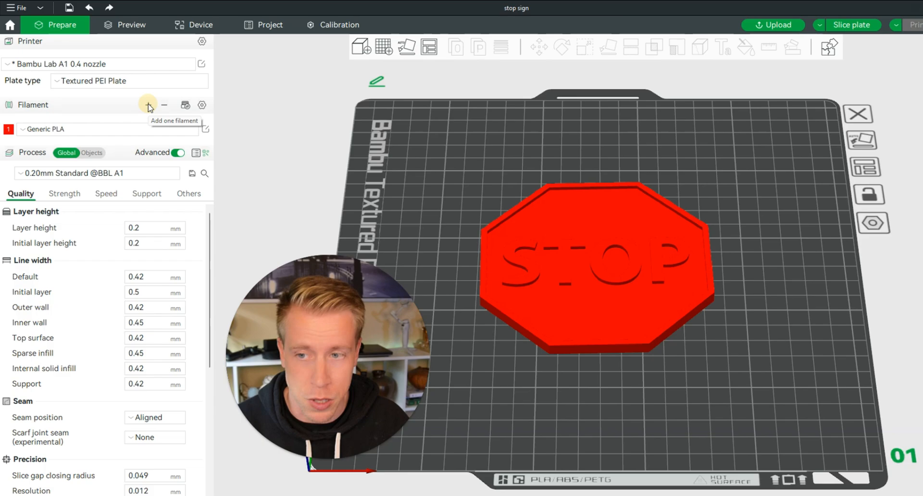
click(148, 105)
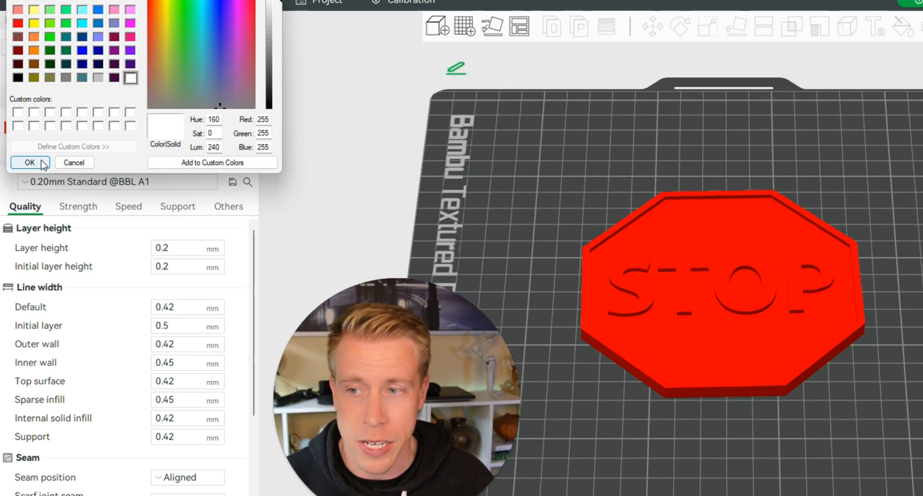
click(29, 163)
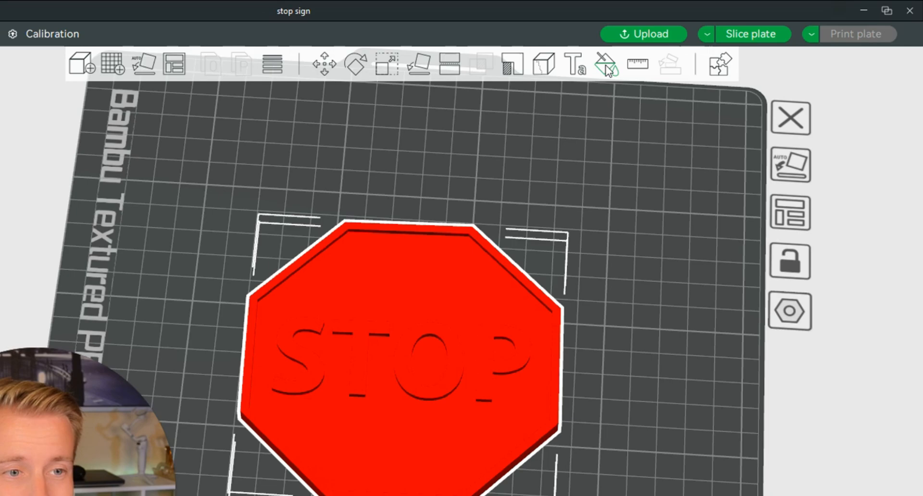
mouse_move(607, 63)
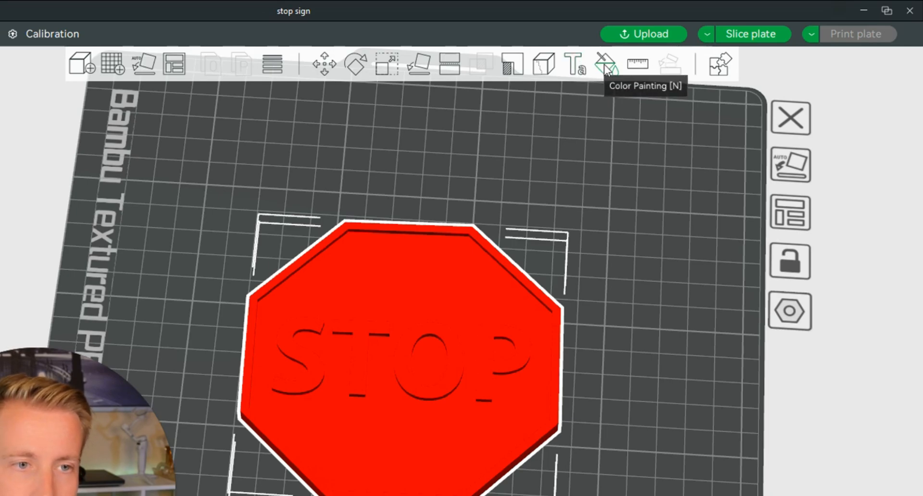
Step: Enter Color Painting mode on the red stop sign with filament 2 available
click(604, 63)
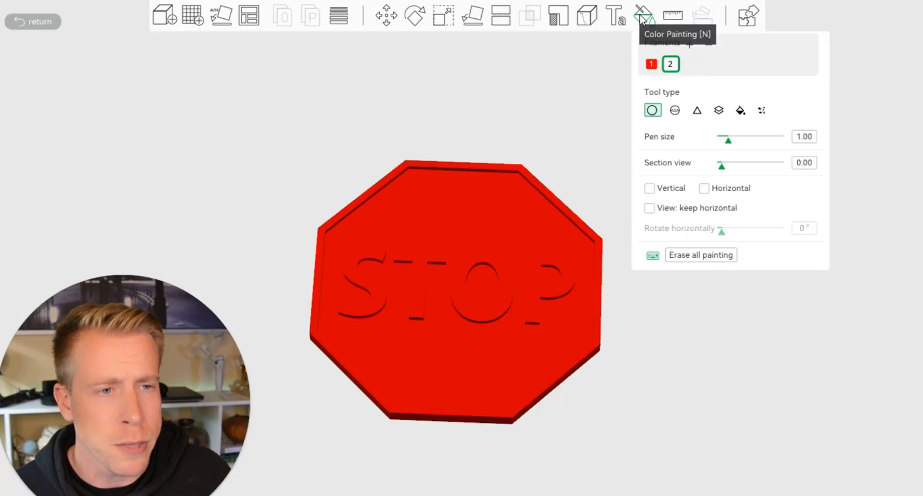
mouse_move(719, 73)
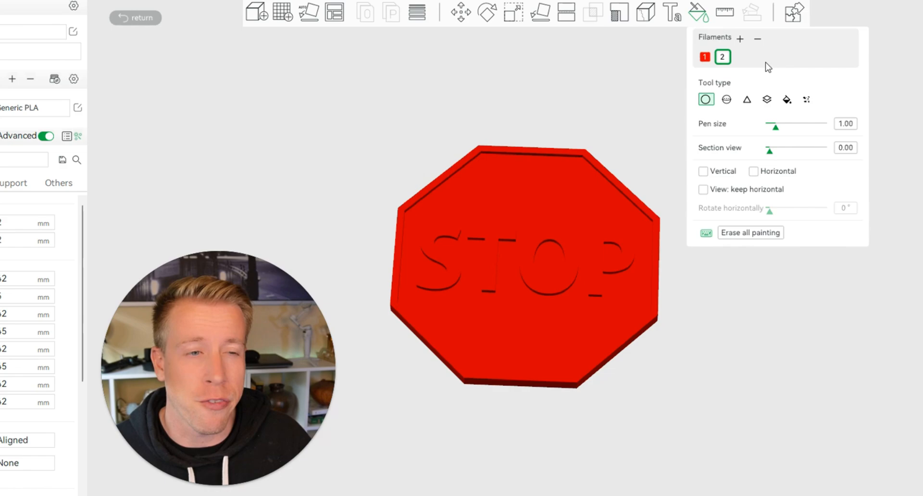
mouse_move(722, 57)
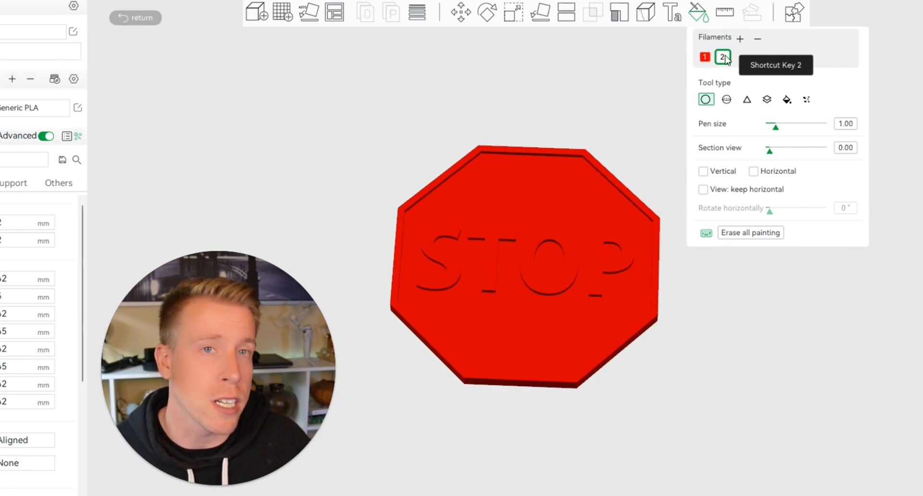
mouse_move(723, 58)
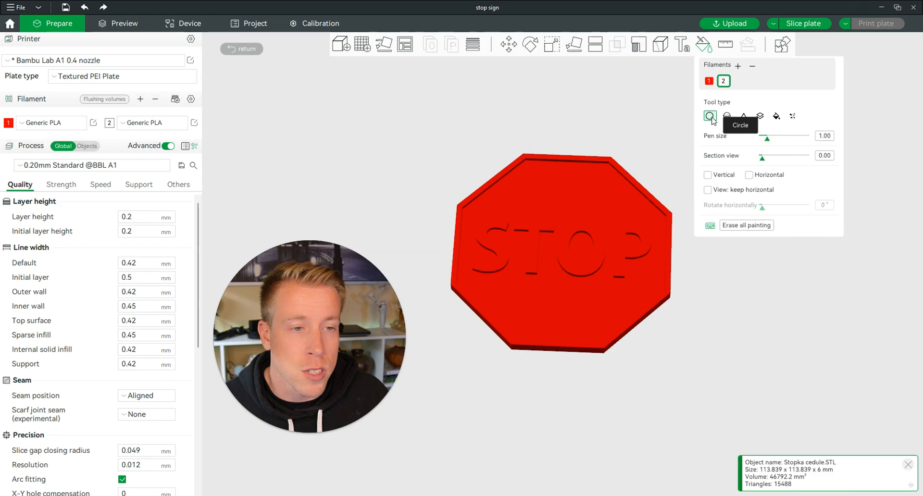
mouse_move(728, 115)
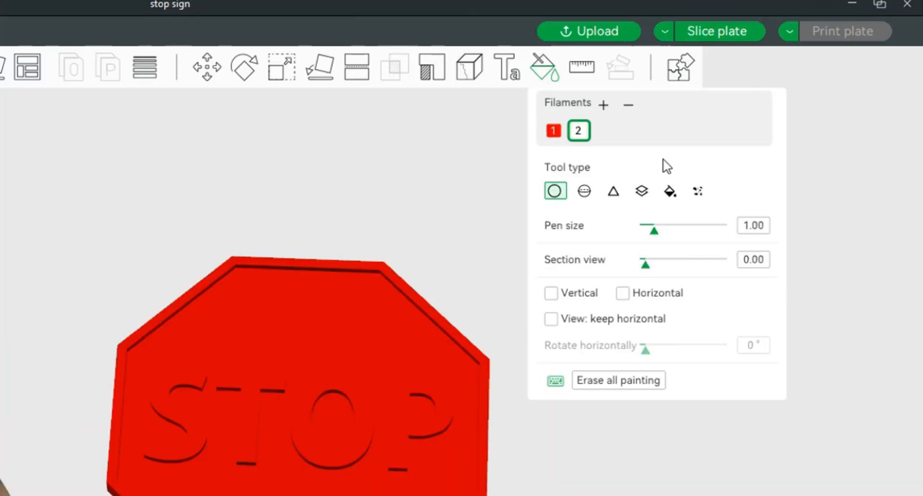
mouse_move(669, 191)
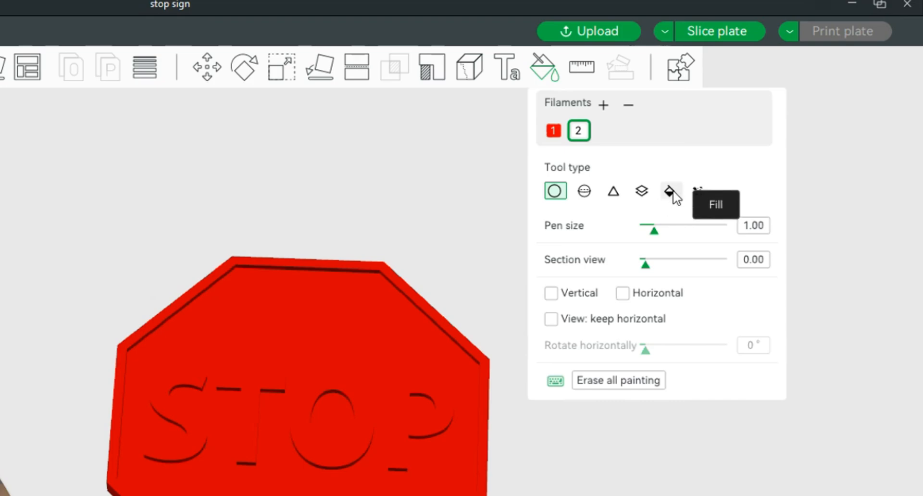
Step: Use the Fill tool to paint STOP letters white with filament 2, then erase it
click(669, 190)
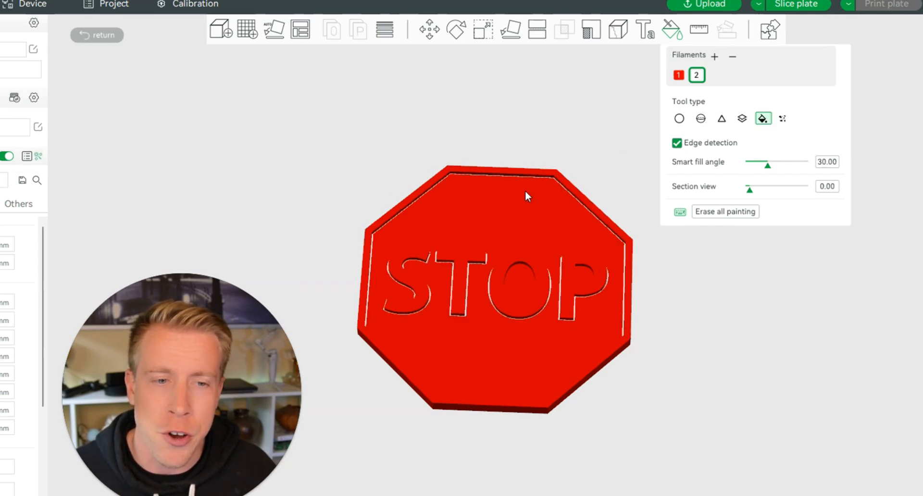
click(403, 282)
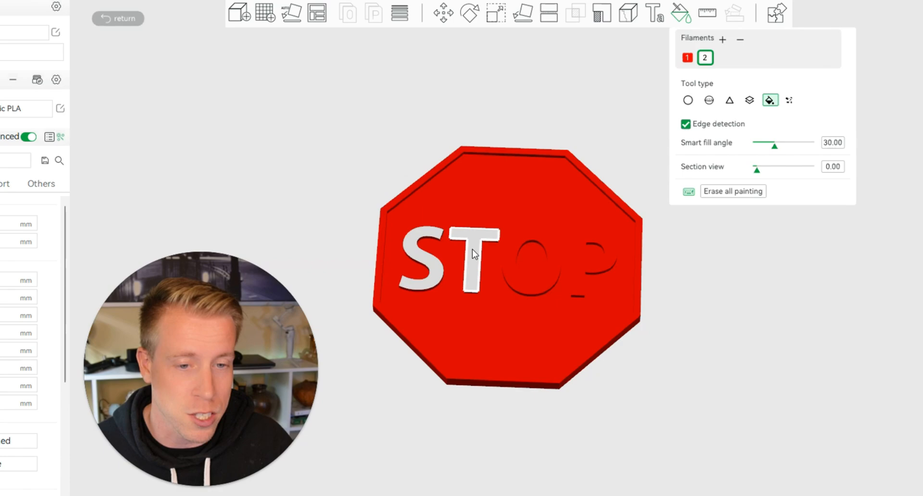
click(527, 262)
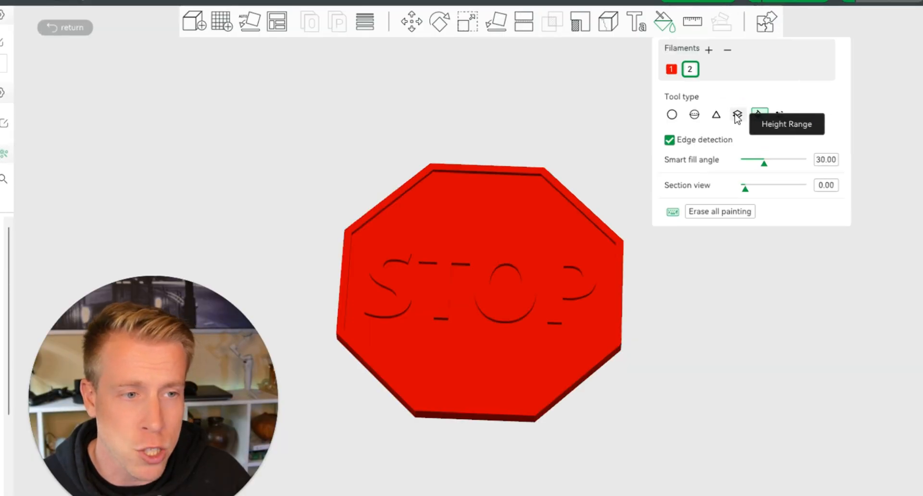
Step: Use Height Range painting to turn the raised STOP letters and border white
click(737, 114)
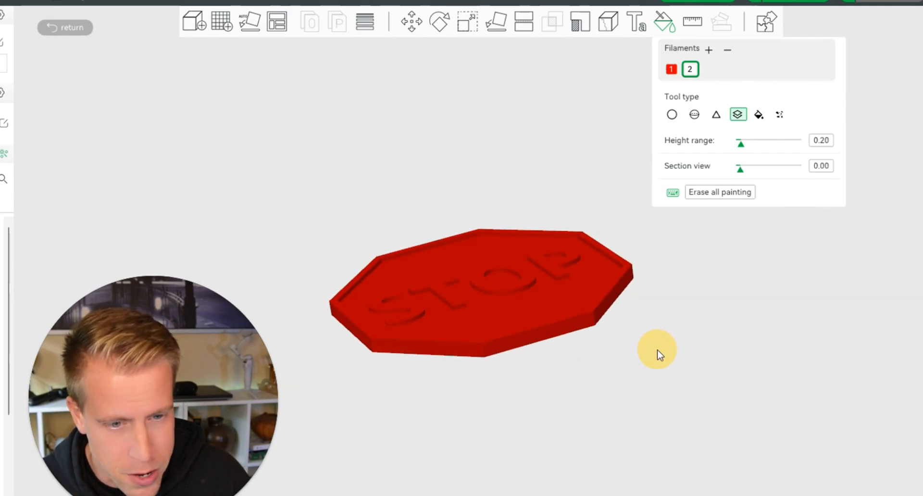
click(512, 277)
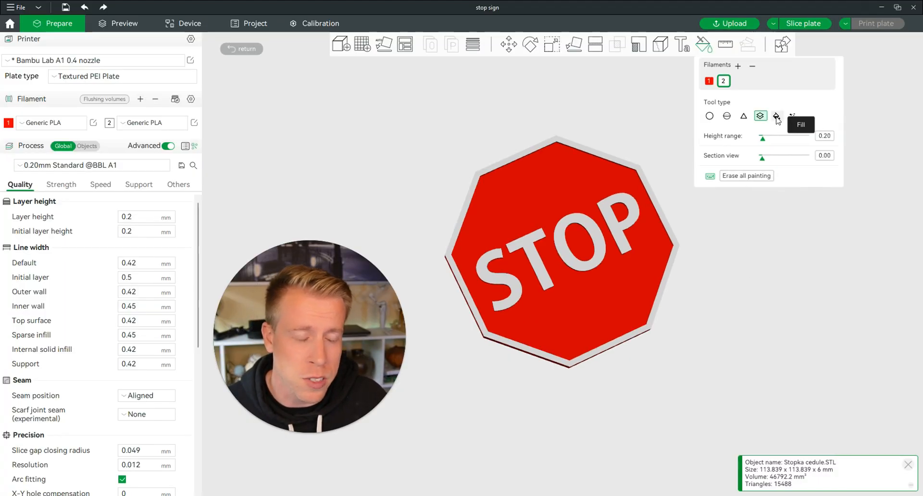
mouse_move(725, 148)
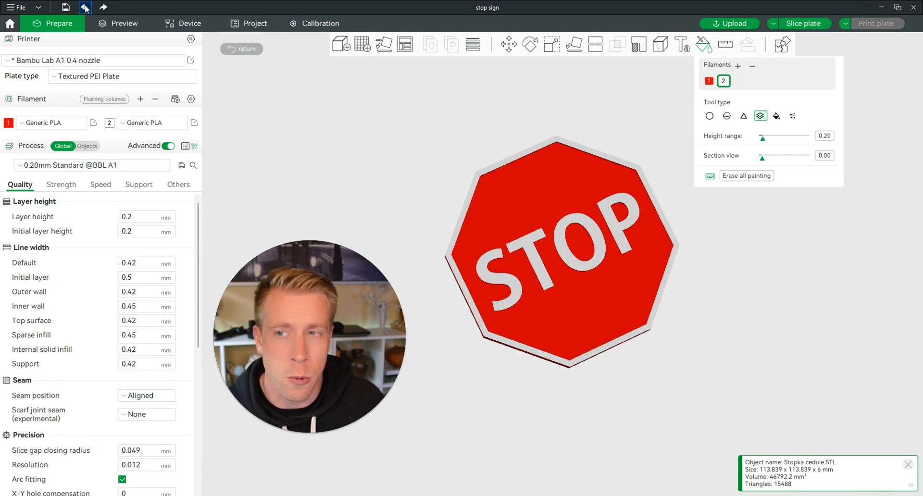
Step: Slice the painted sign and add a filament change at layer 23 in the preview
click(85, 6)
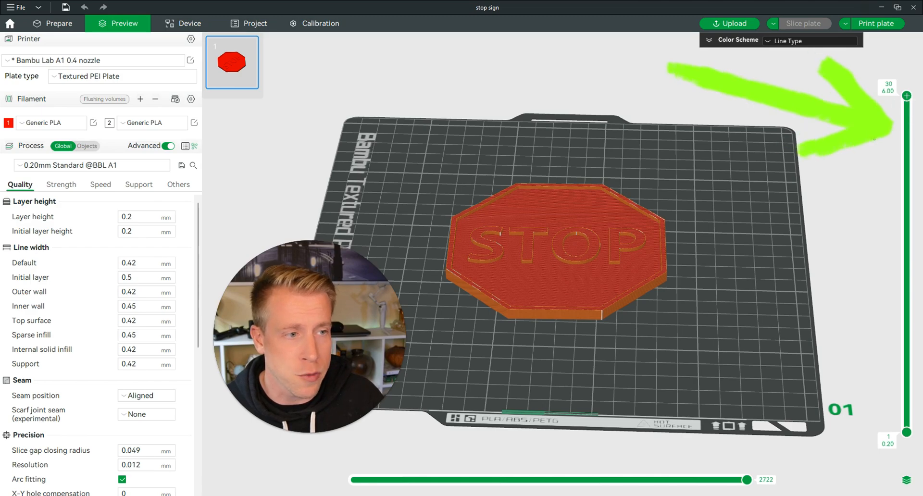
mouse_move(906, 95)
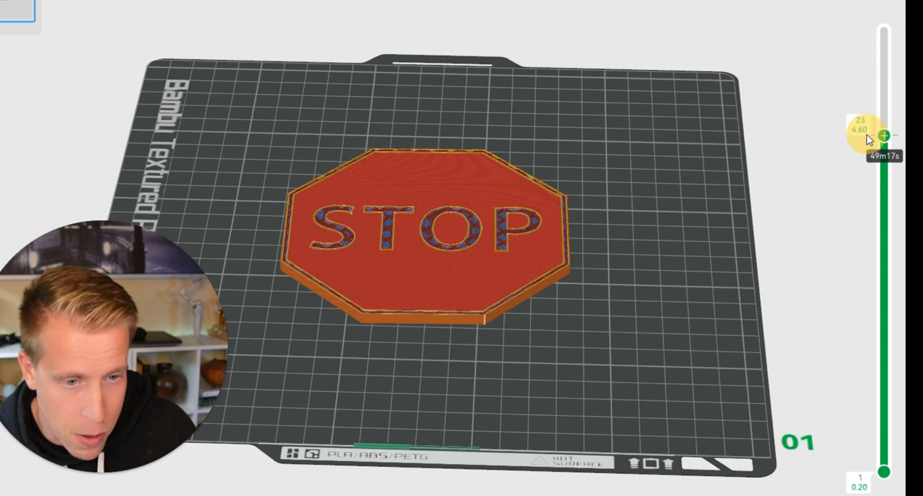
mouse_move(795, 109)
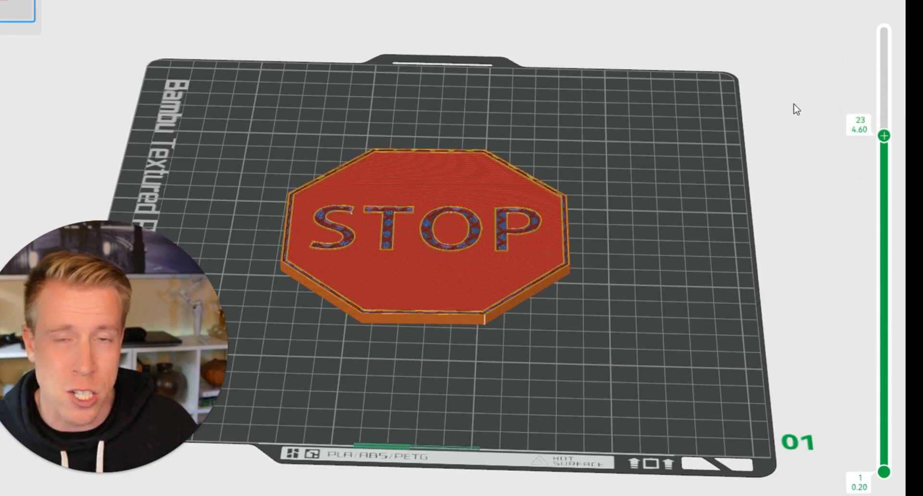
mouse_move(878, 151)
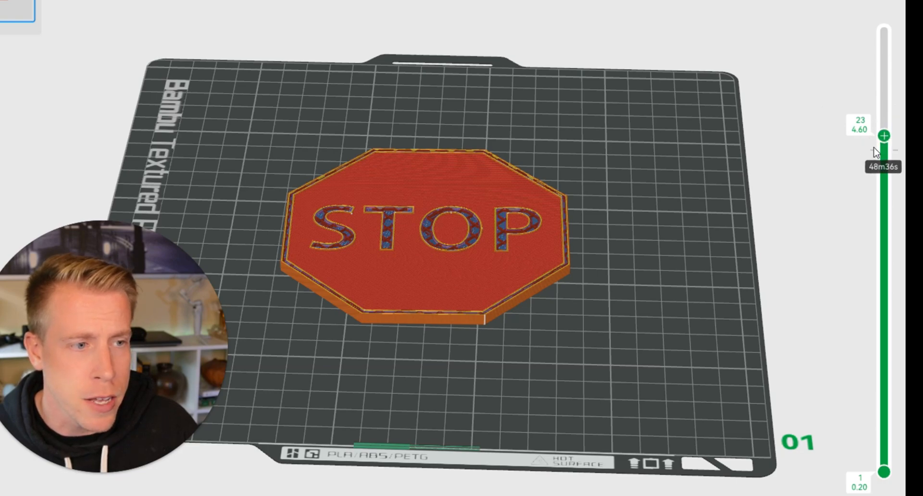
click(883, 135)
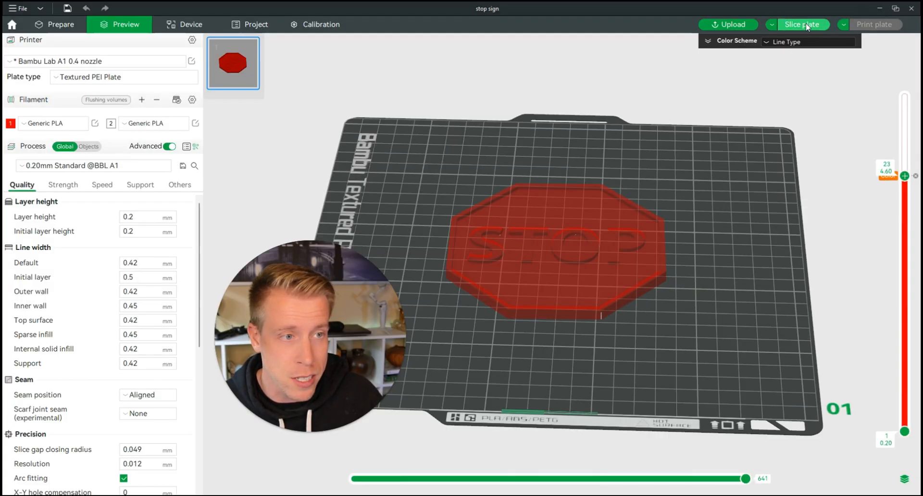
Step: Re-slice for about 1h3m two-colour print time and dismiss the slicing tips
click(800, 24)
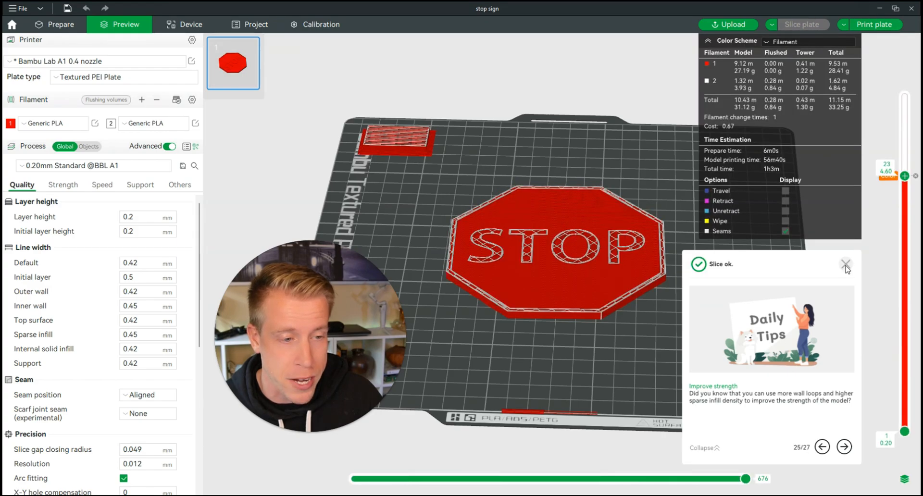
click(846, 264)
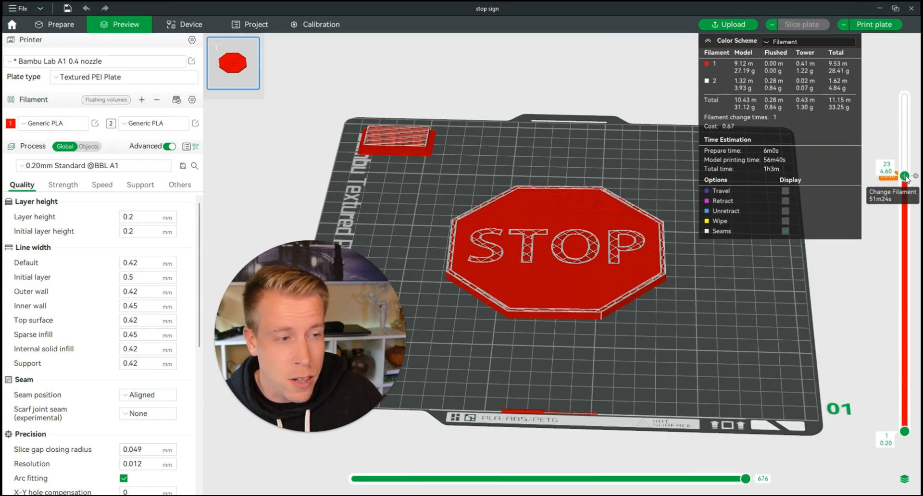